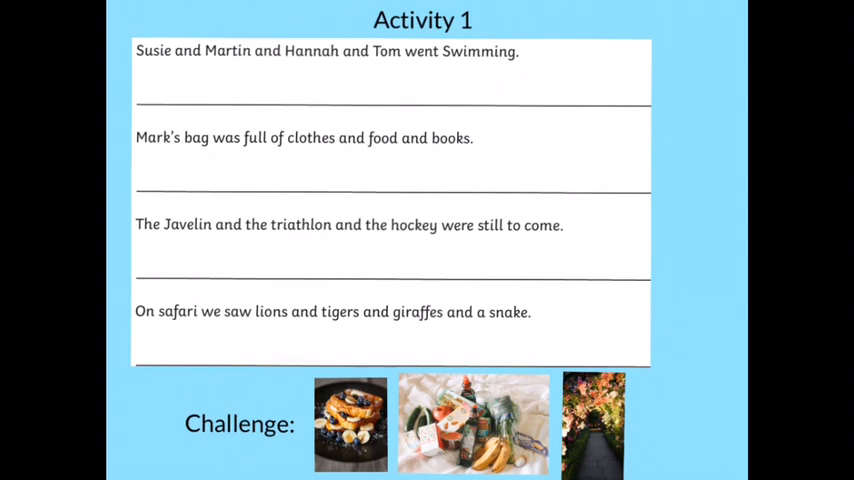
Advance the slideshow to the Activity 2 Crème Crazy Shakes menu slide.
key(Right)
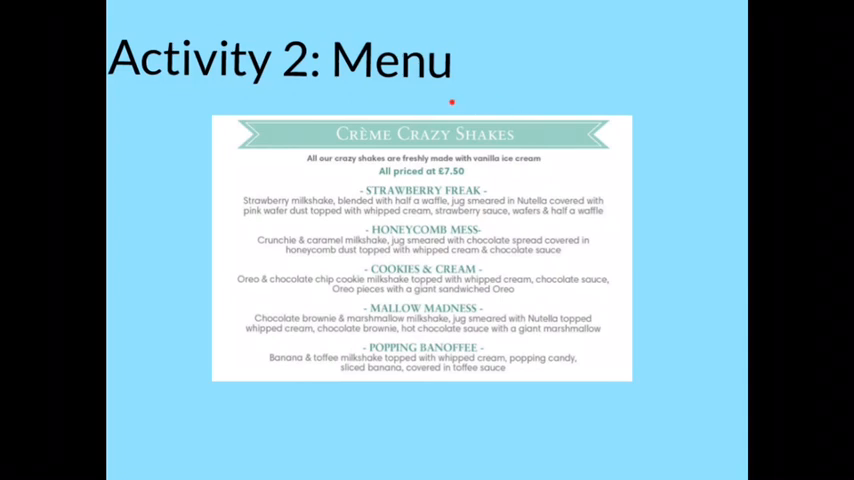
mouse_move(485, 92)
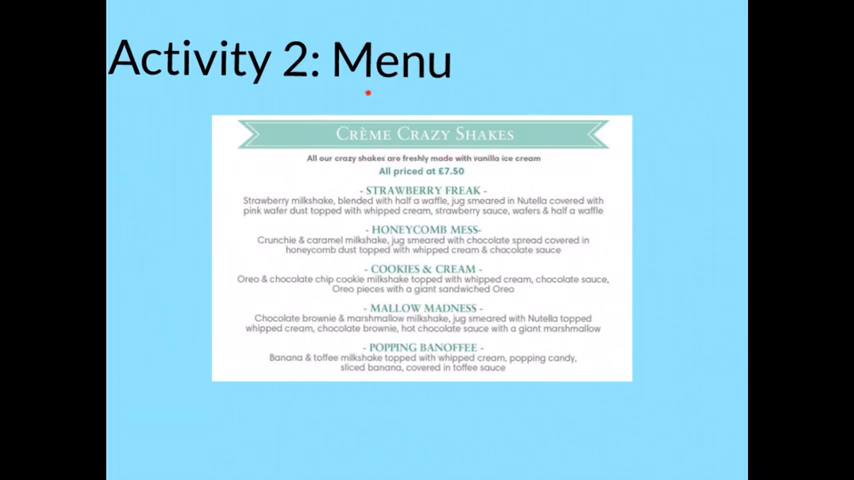
mouse_move(540, 130)
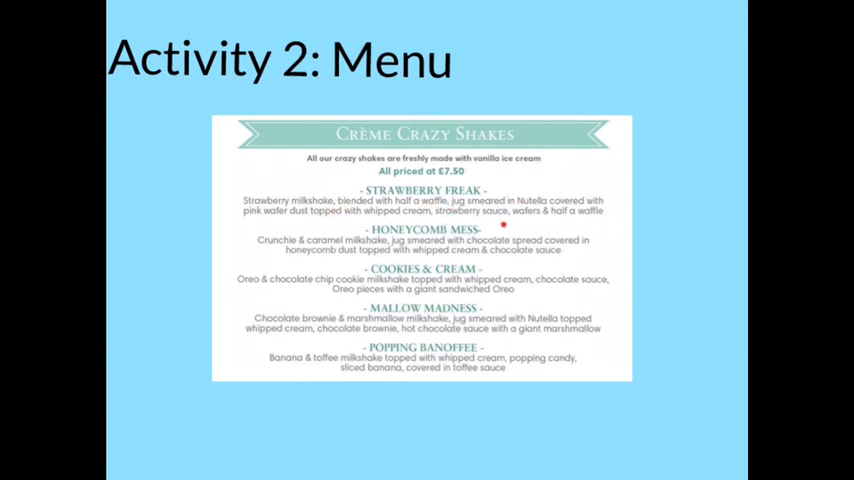
mouse_move(548, 213)
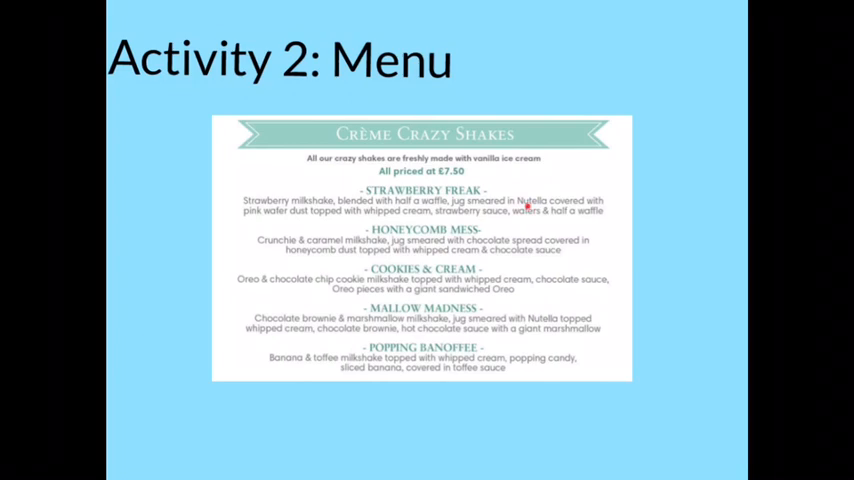
mouse_move(528, 206)
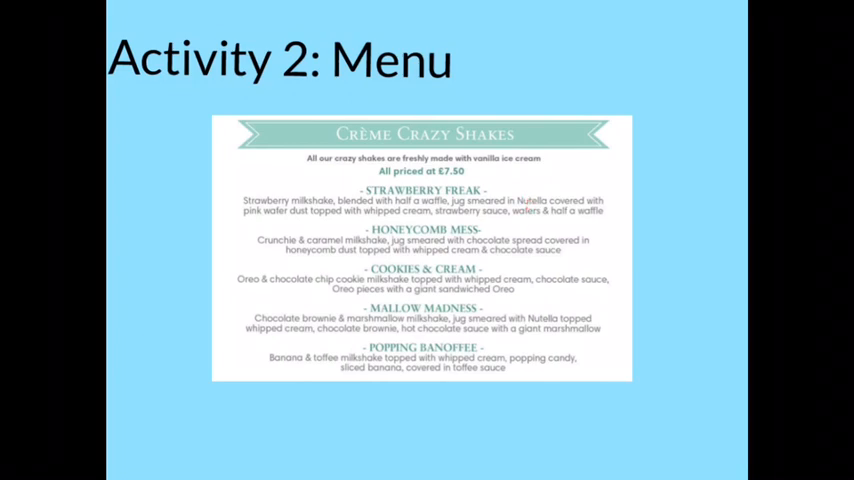